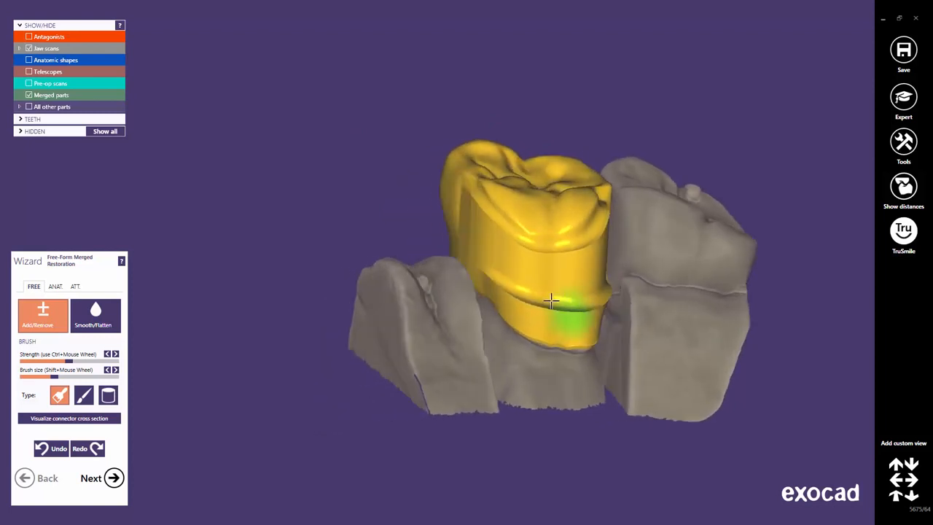
Step: Brush Add/Remove over the groove around the crown's side to fill it with material
click(101, 478)
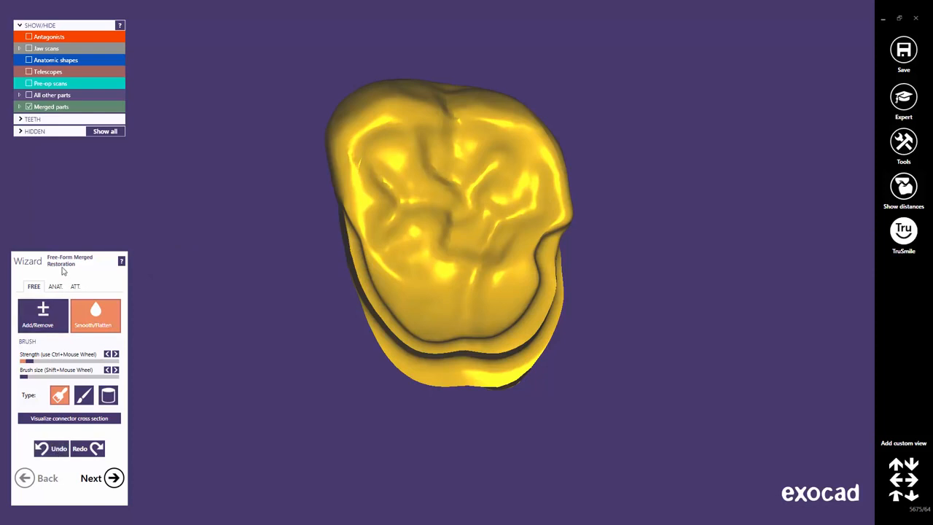
Step: Smooth/Flatten the crown's occlusal surface seen from above
click(74, 286)
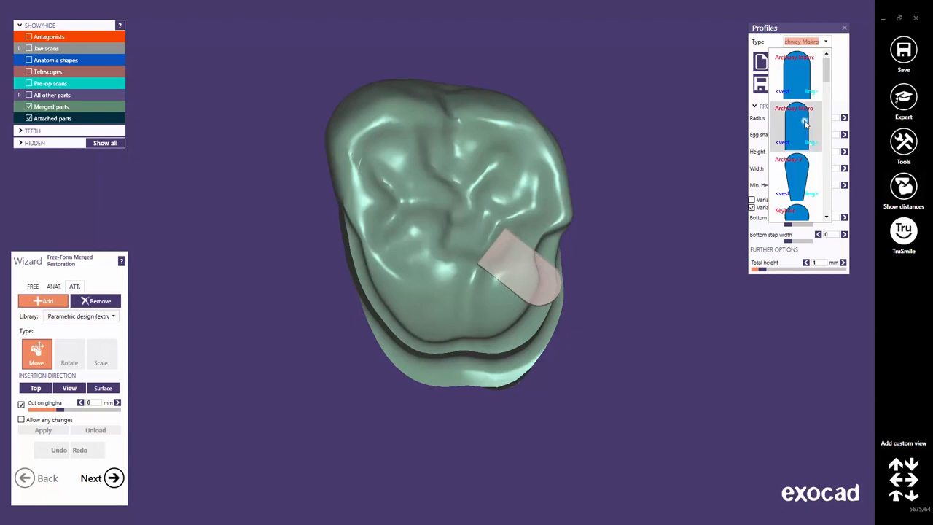
Step: Choose the Archway Micro attachment profile and adjust its height to about 3.3
click(798, 121)
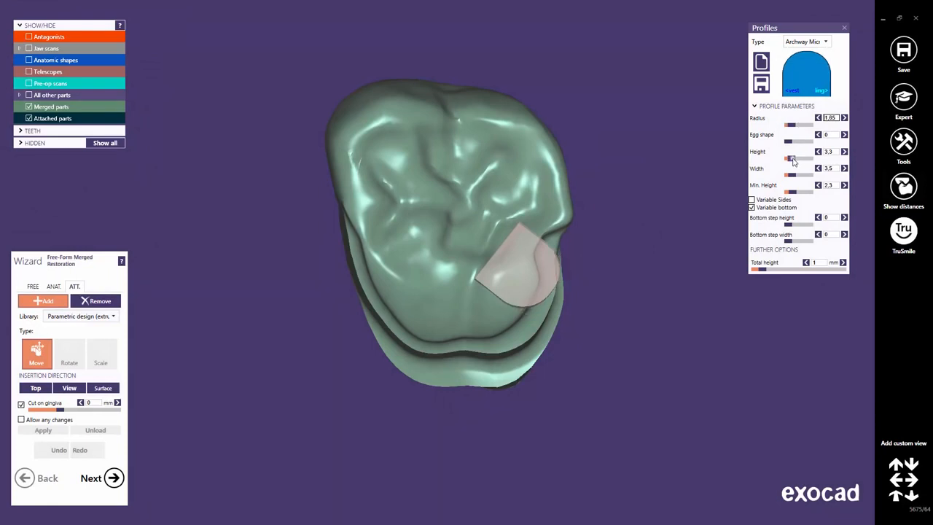
drag(789, 159, 796, 159)
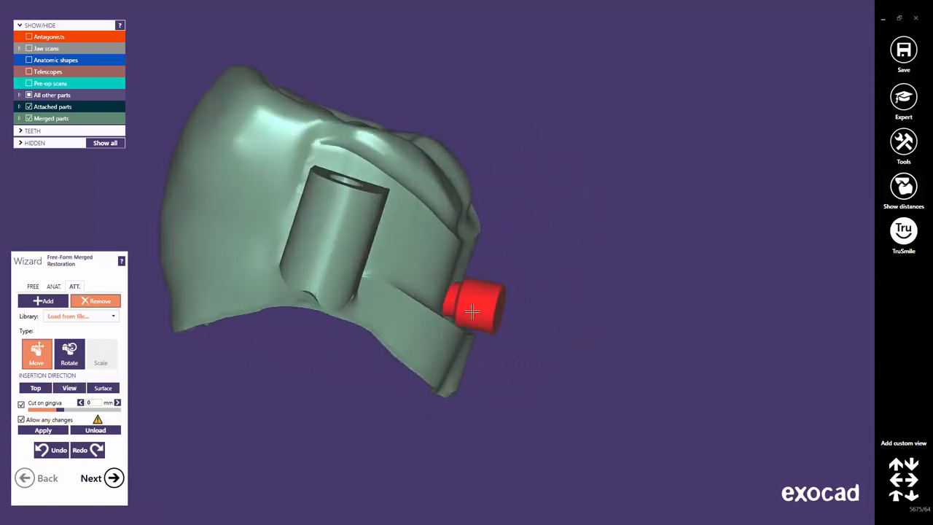
drag(473, 312, 500, 287)
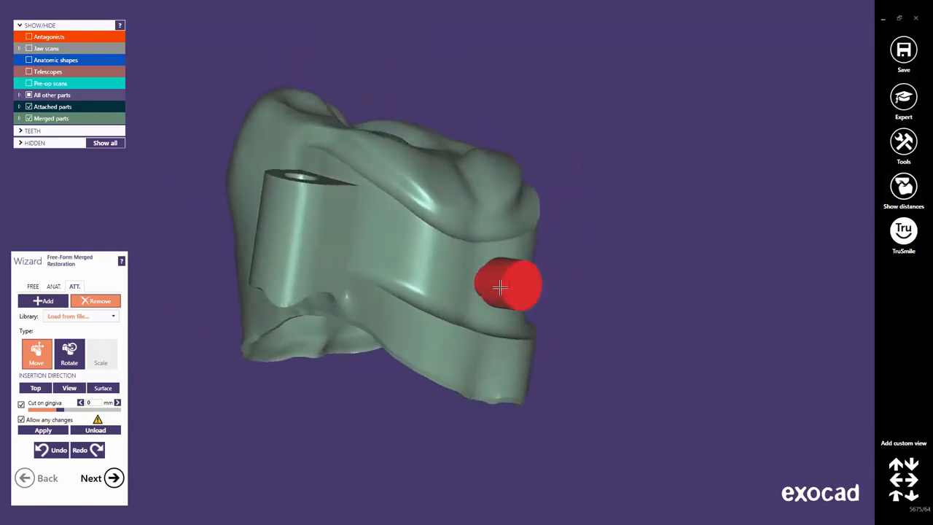